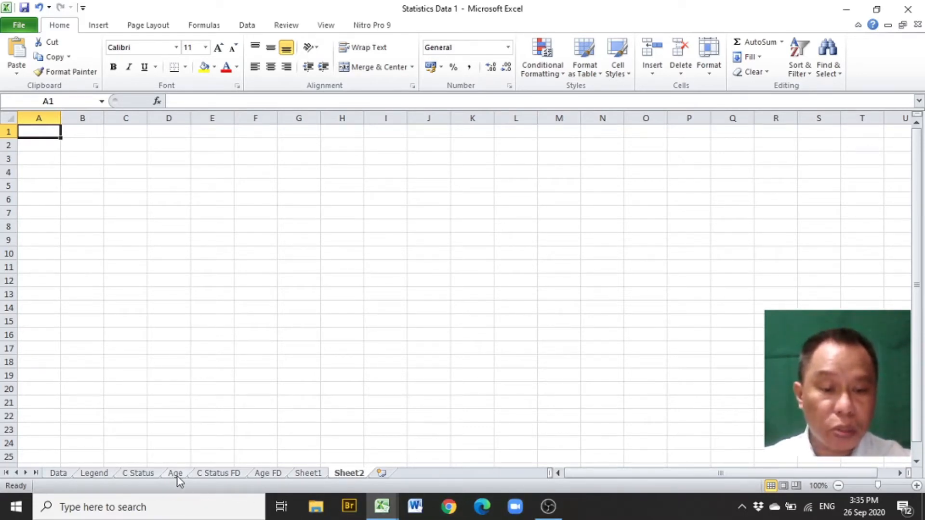
Switch to the C Status sheet of survey responses
click(138, 473)
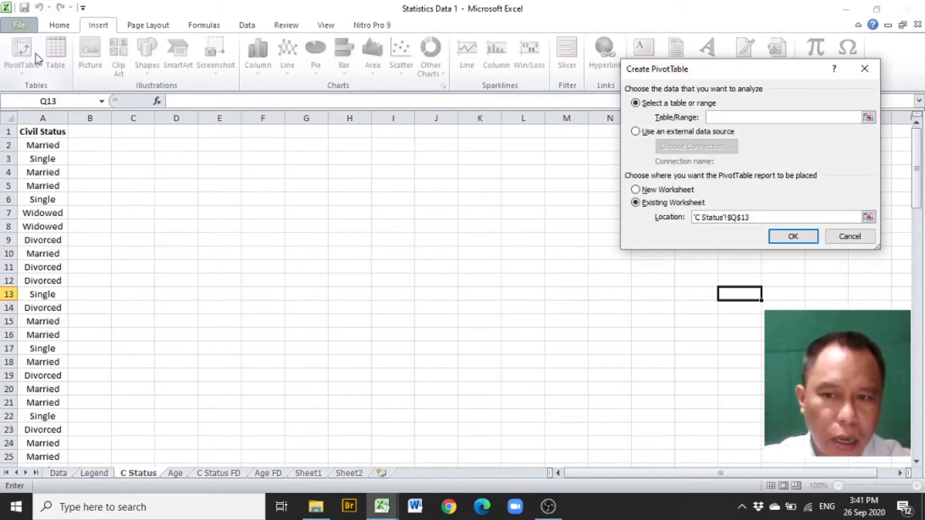
mouse_move(636, 81)
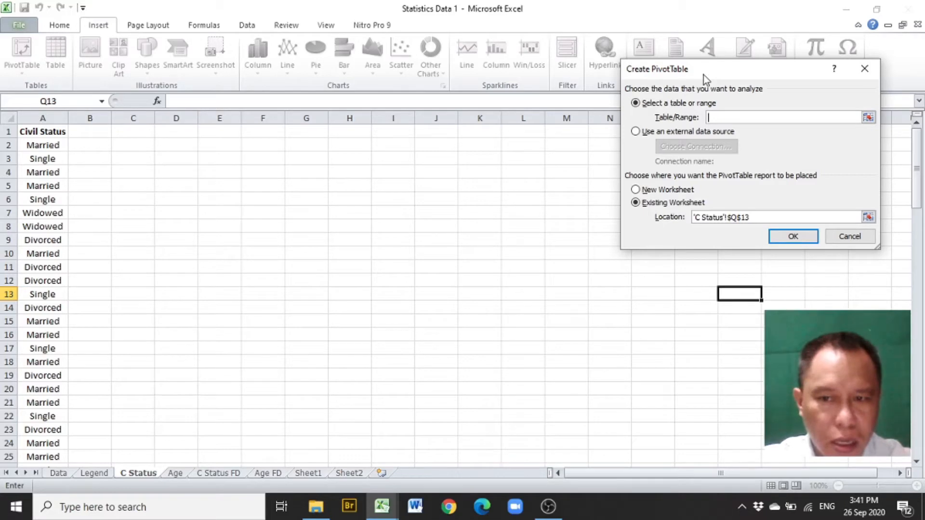
mouse_move(717, 117)
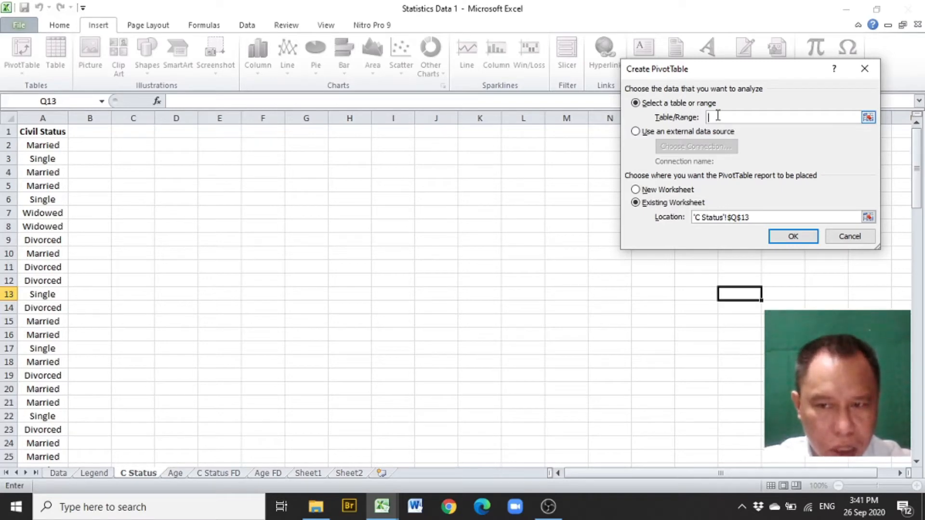
mouse_move(109, 141)
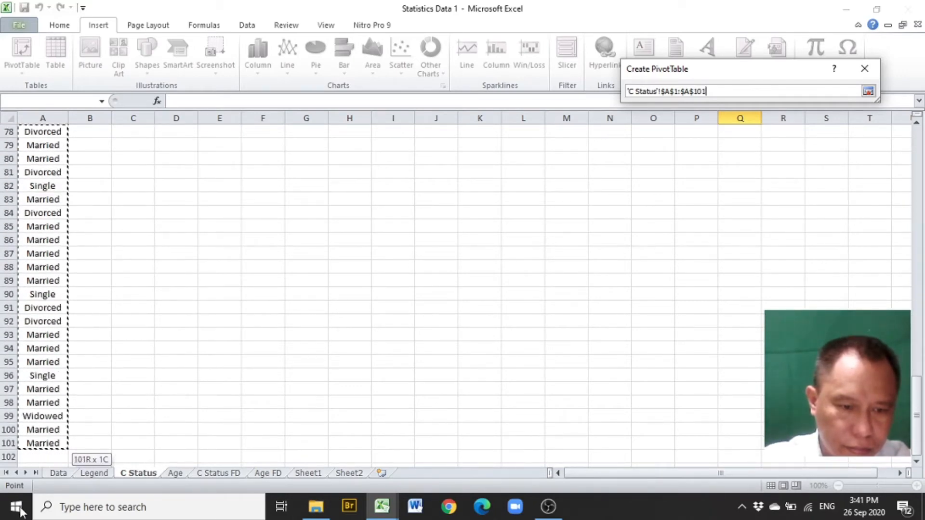
Scroll the C Status sheet while selecting the Civil Status source range A1:A101
scroll(down, 3)
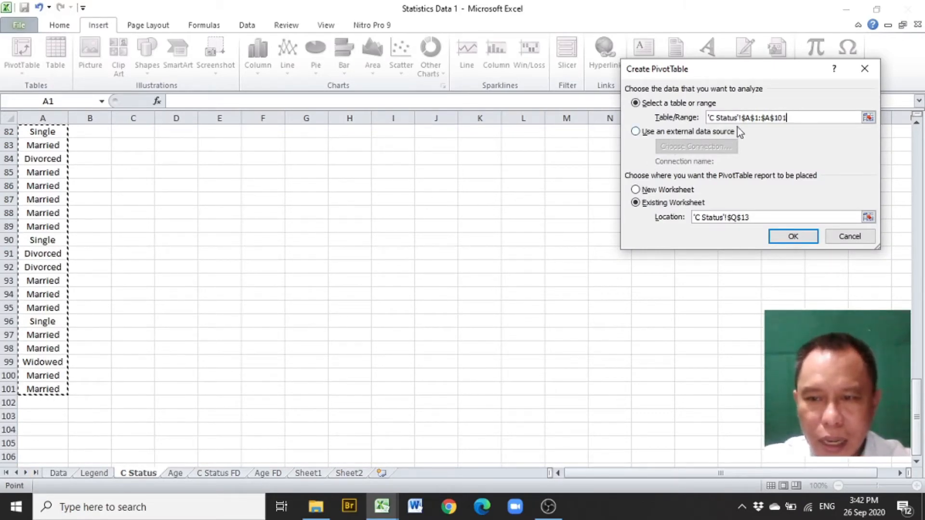
mouse_move(758, 158)
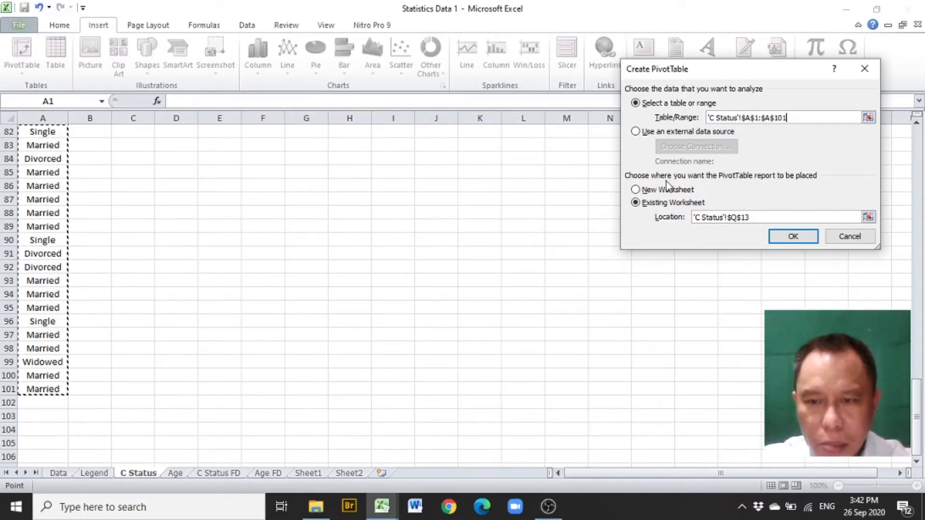
mouse_move(757, 189)
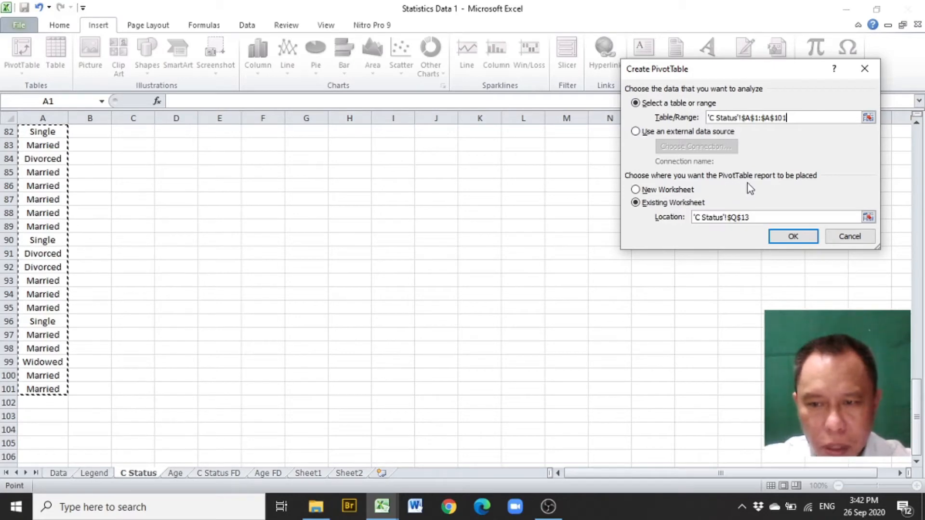
mouse_move(742, 188)
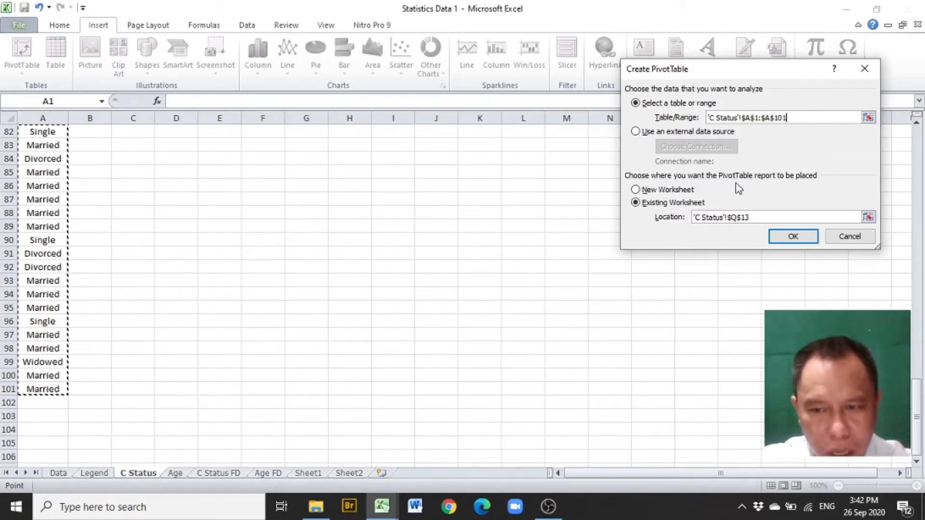
mouse_move(764, 189)
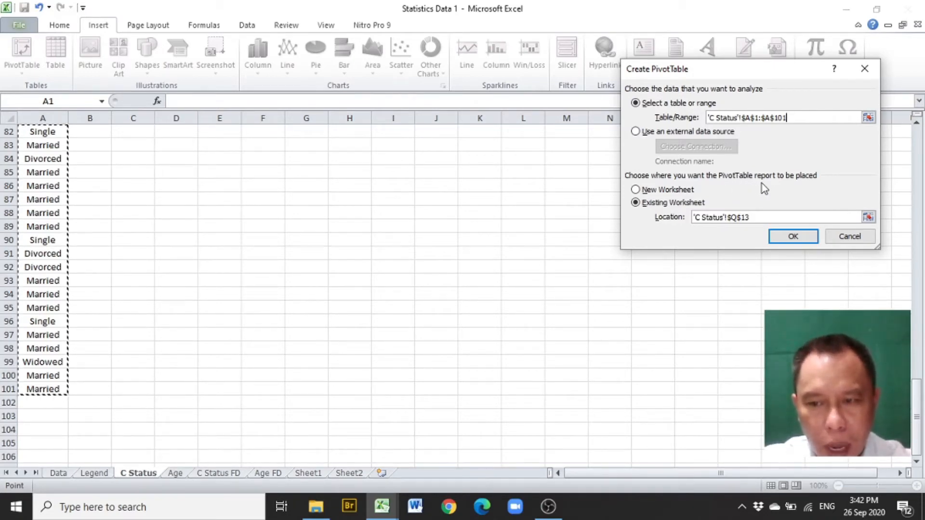
mouse_move(652, 192)
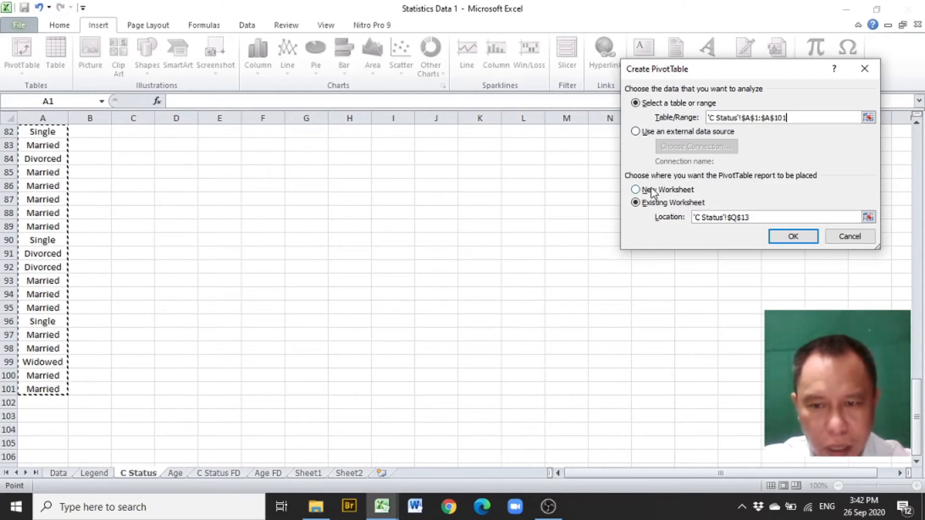
click(635, 190)
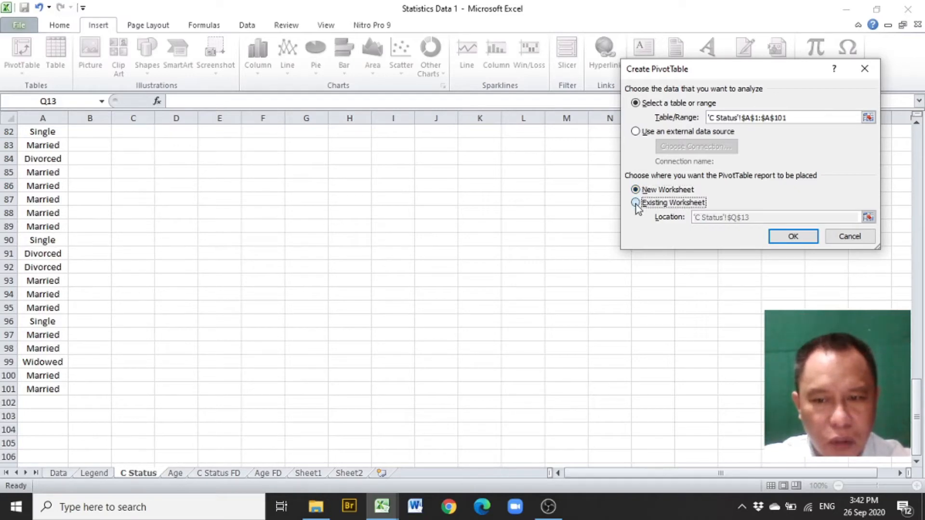
click(634, 202)
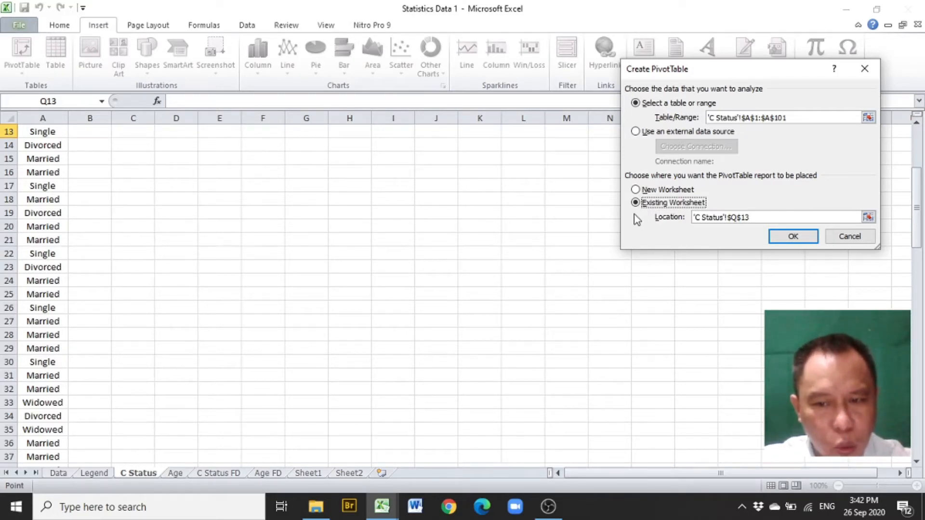
mouse_move(571, 222)
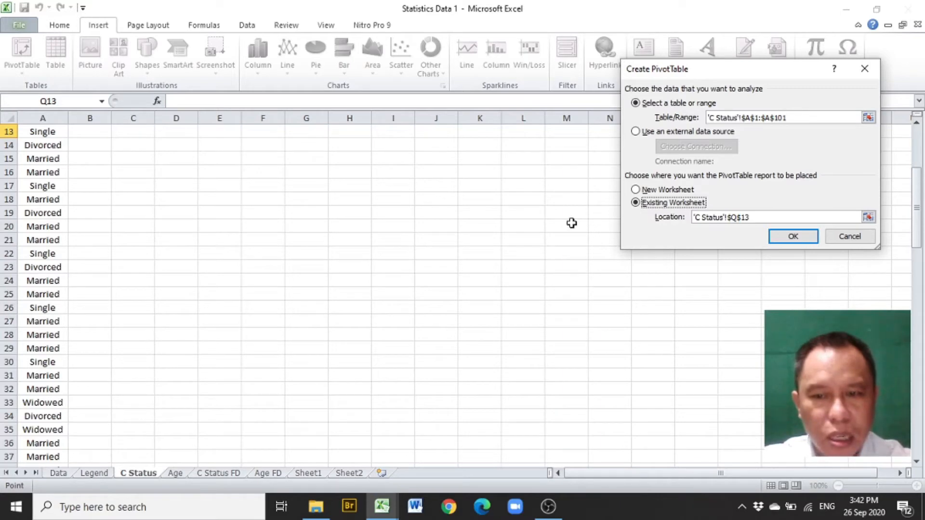
mouse_move(761, 186)
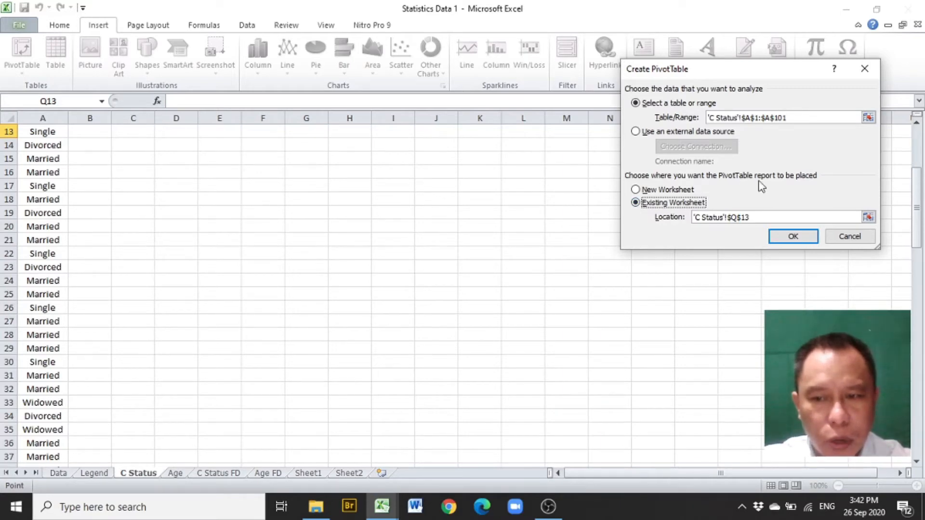
mouse_move(730, 187)
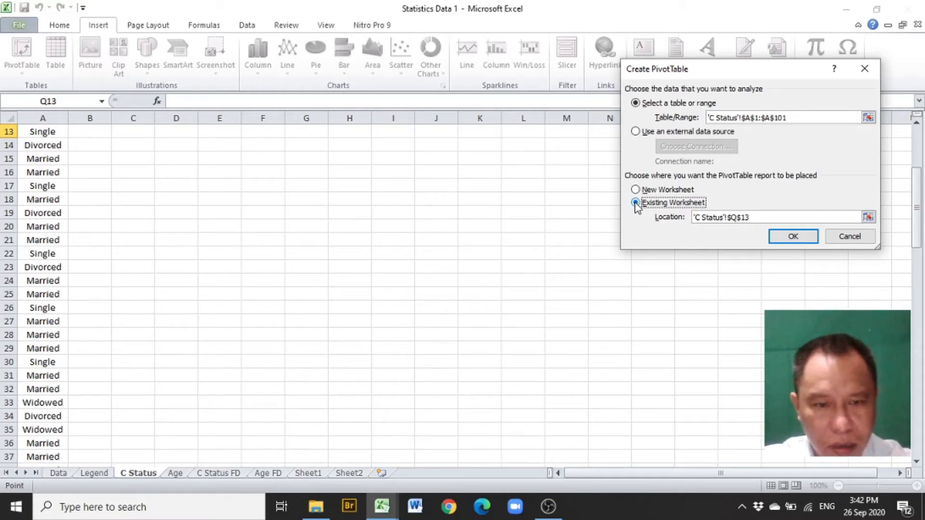
mouse_move(719, 230)
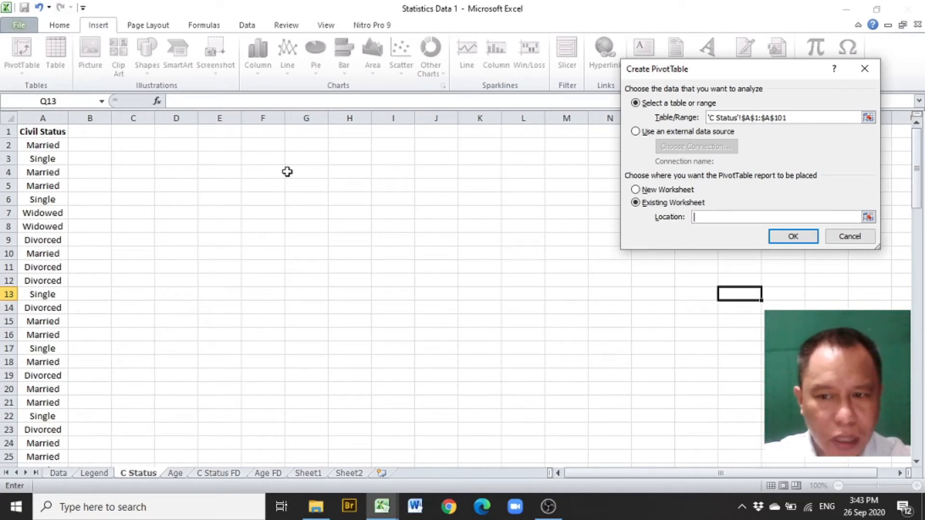
mouse_move(253, 168)
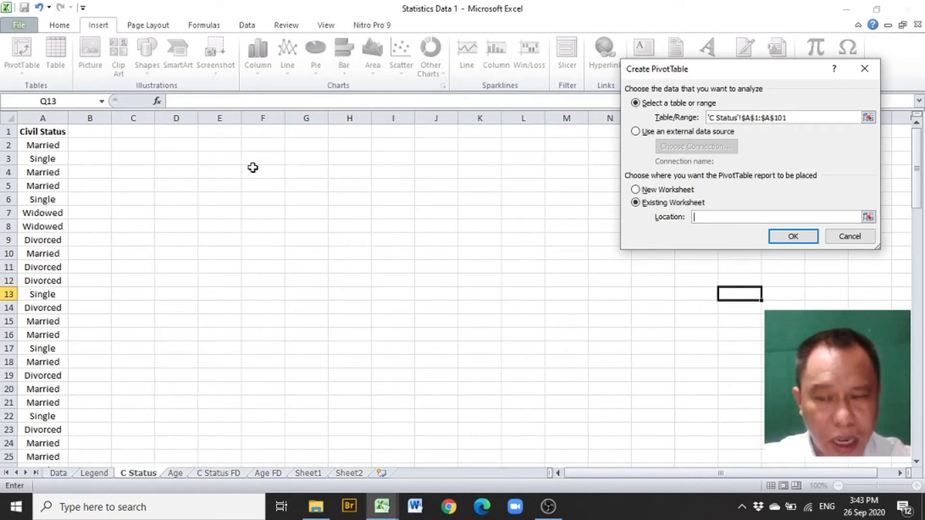
mouse_move(160, 149)
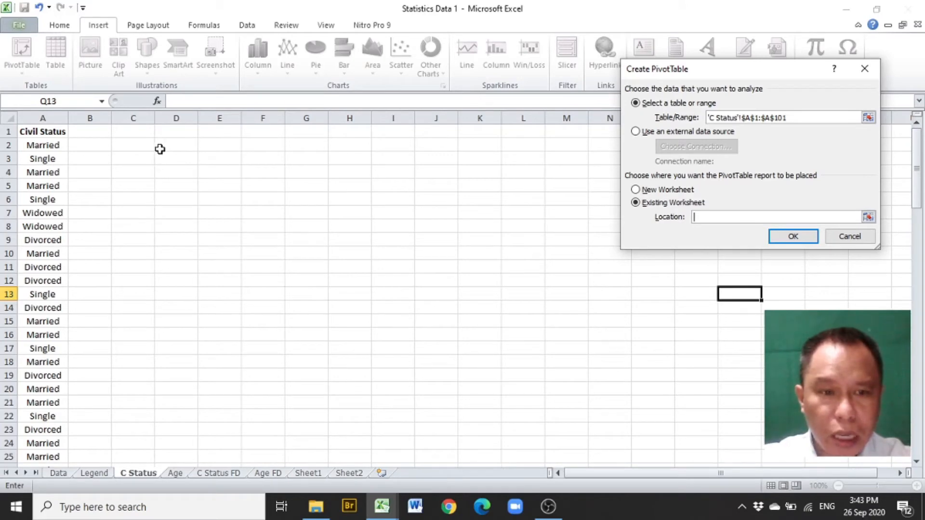
Set the PivotTable report location to cell C2 and confirm its creation
click(133, 146)
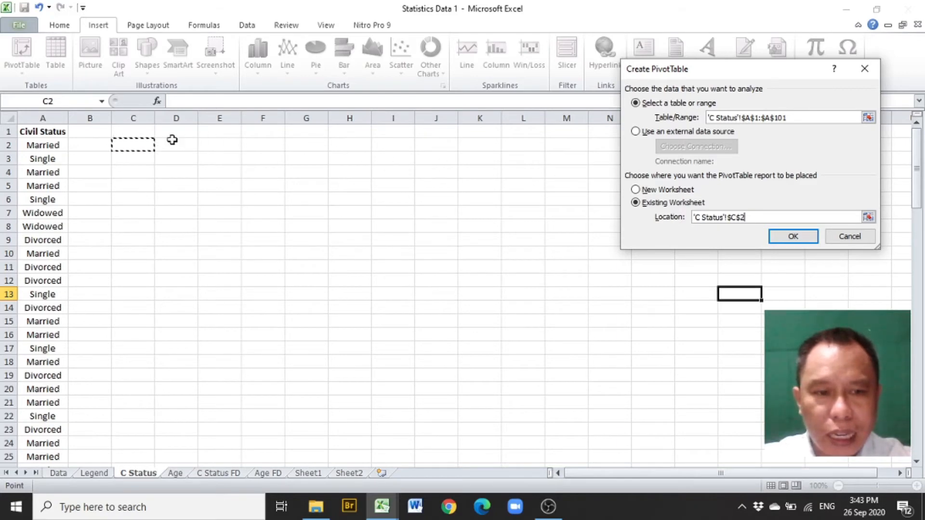
mouse_move(787, 236)
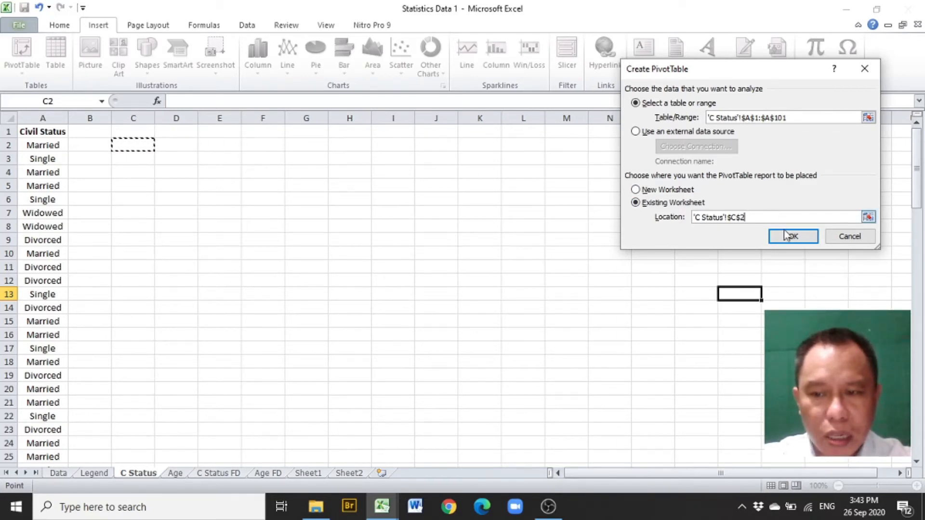
click(792, 236)
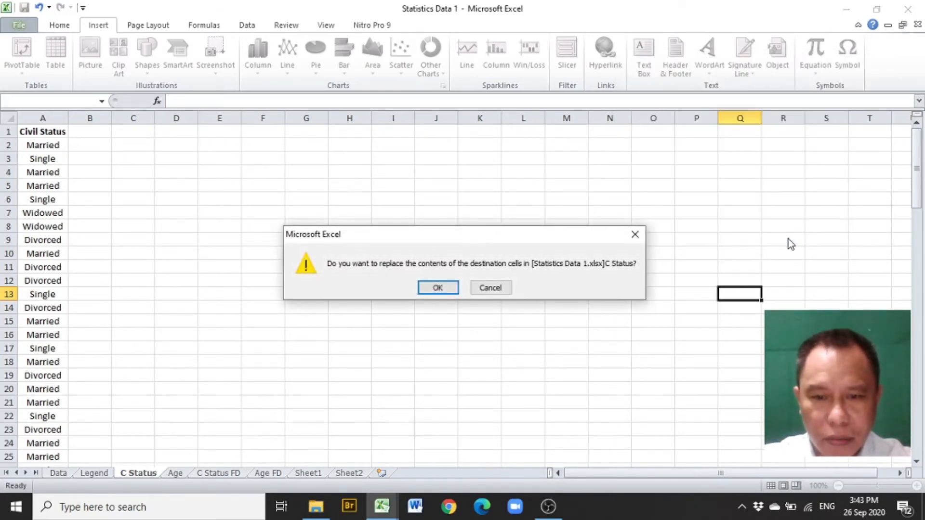
click(437, 287)
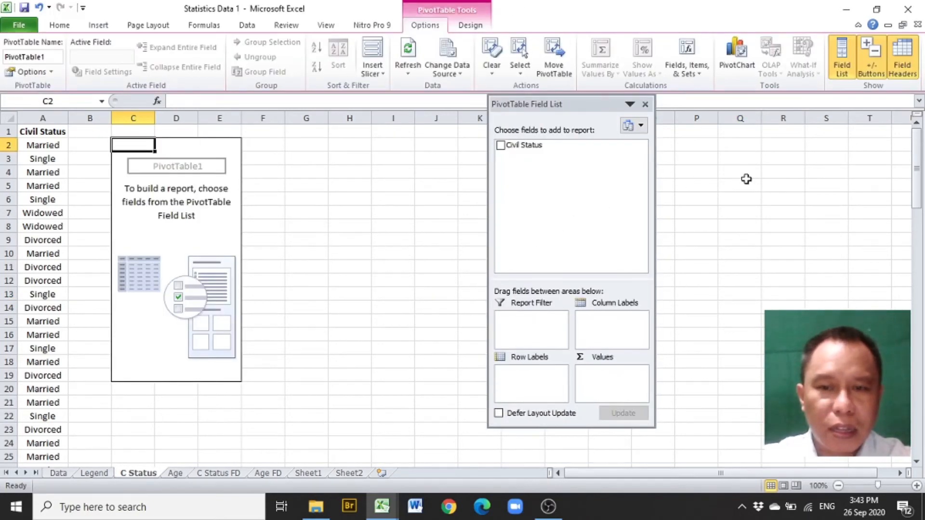
mouse_move(539, 115)
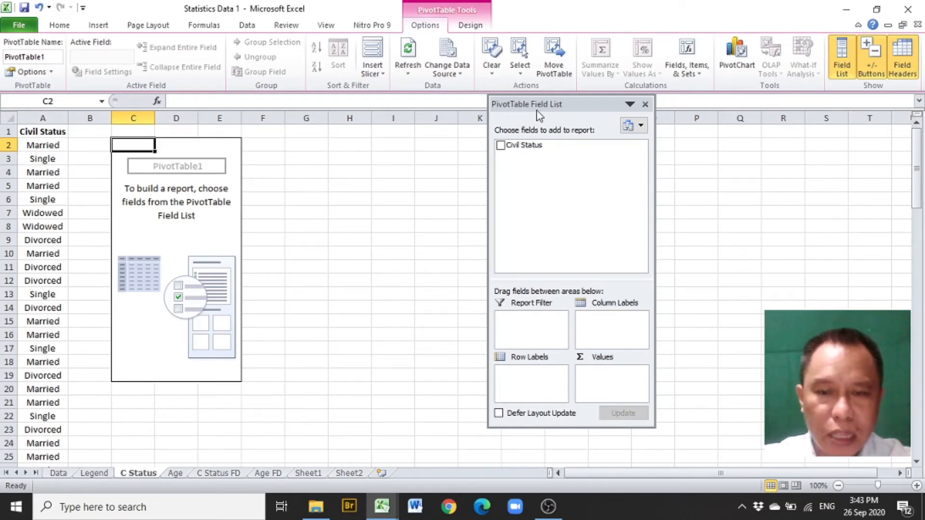
mouse_move(526, 158)
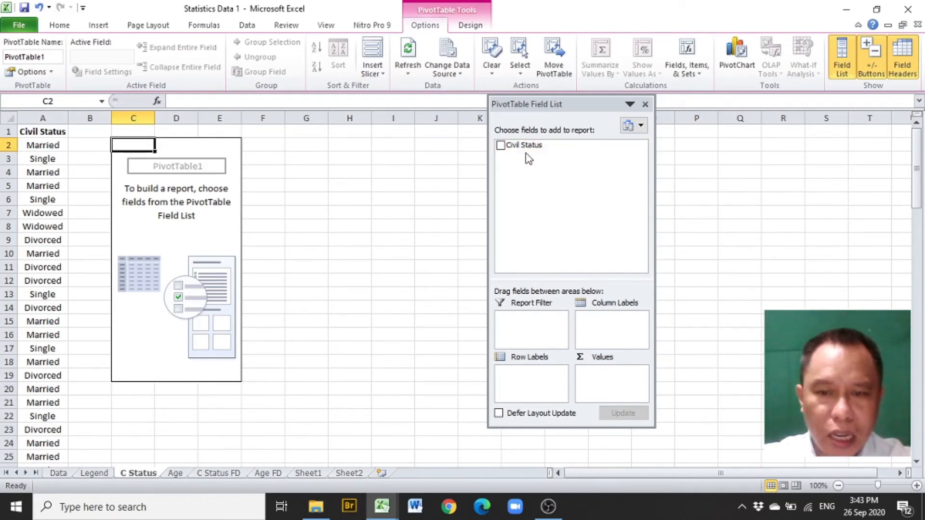
mouse_move(524, 145)
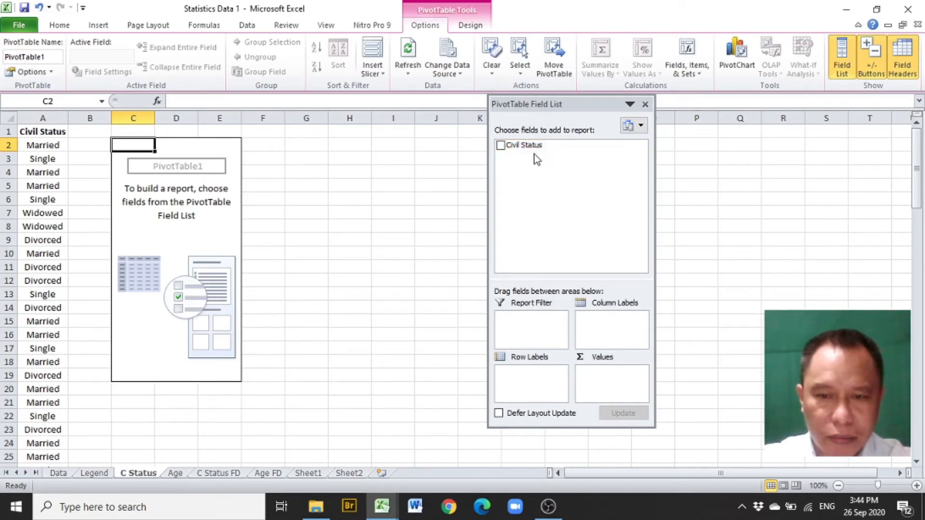
mouse_move(524, 146)
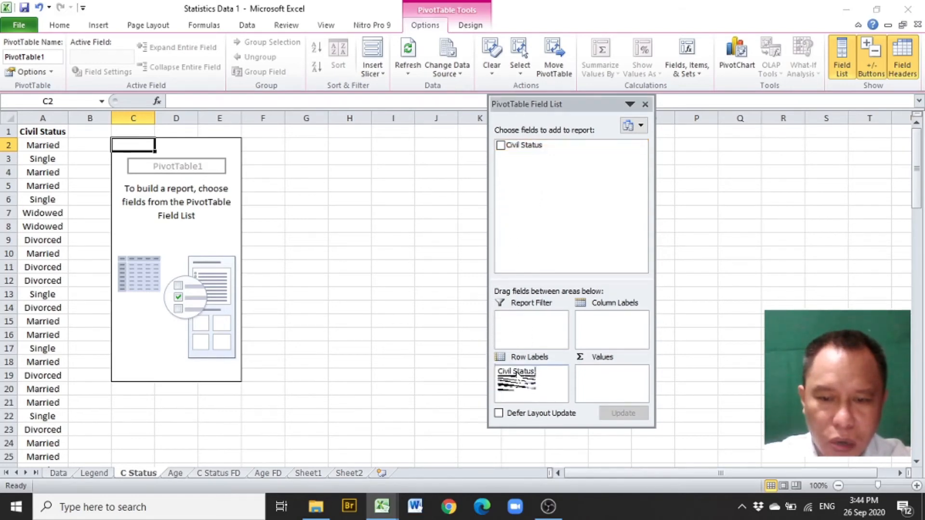
click(500, 145)
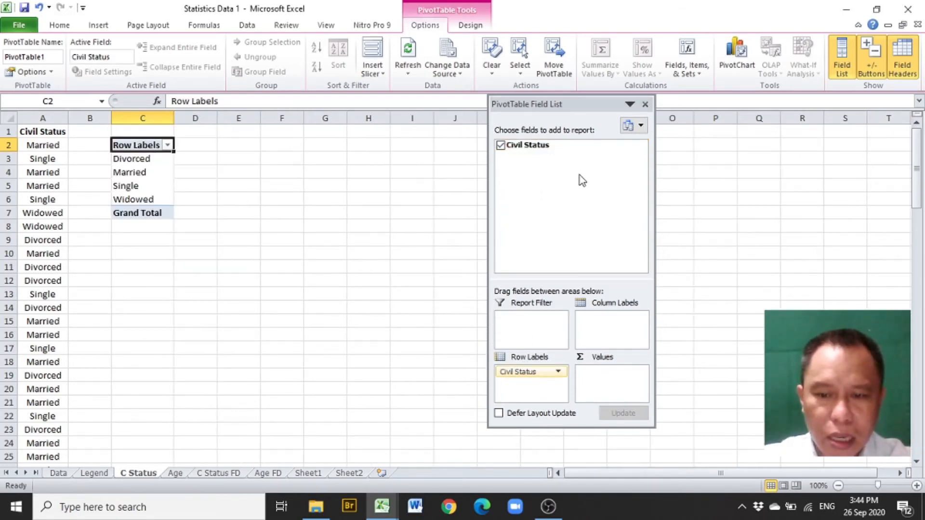
mouse_move(531, 145)
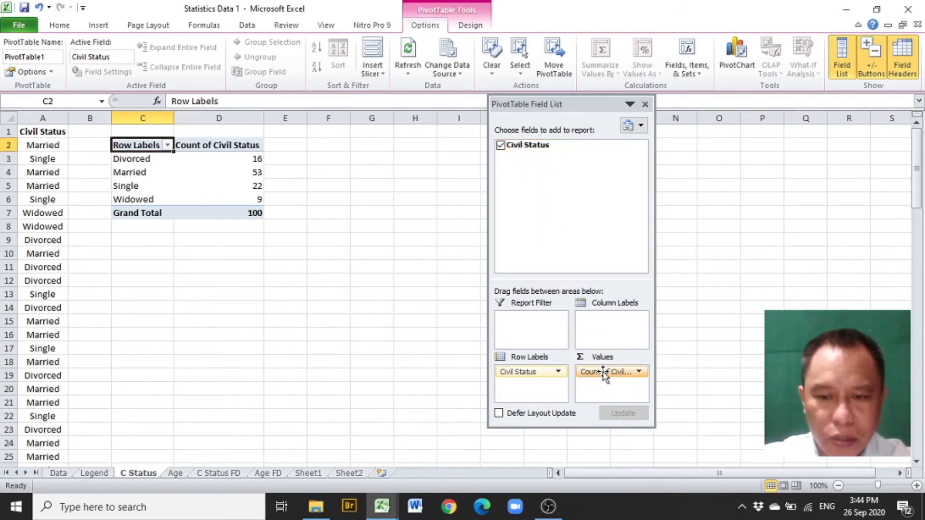
mouse_move(611, 372)
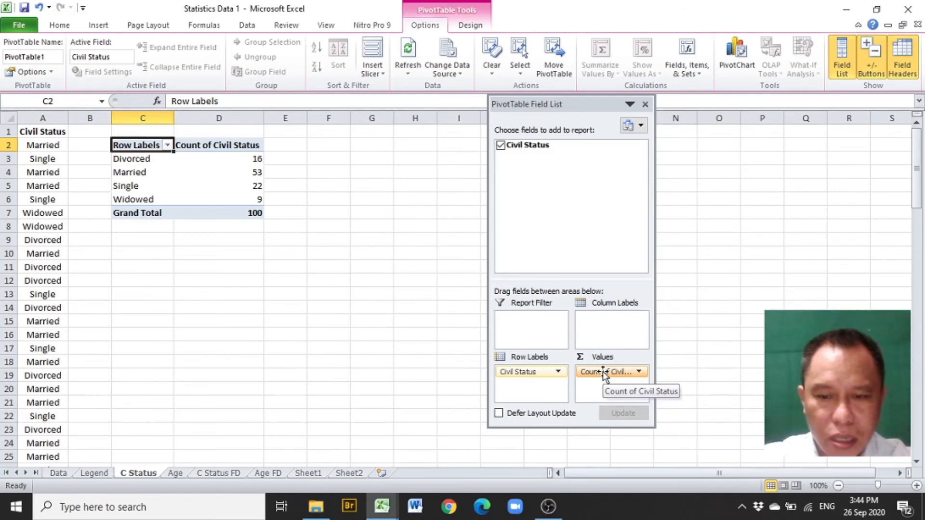
mouse_move(358, 212)
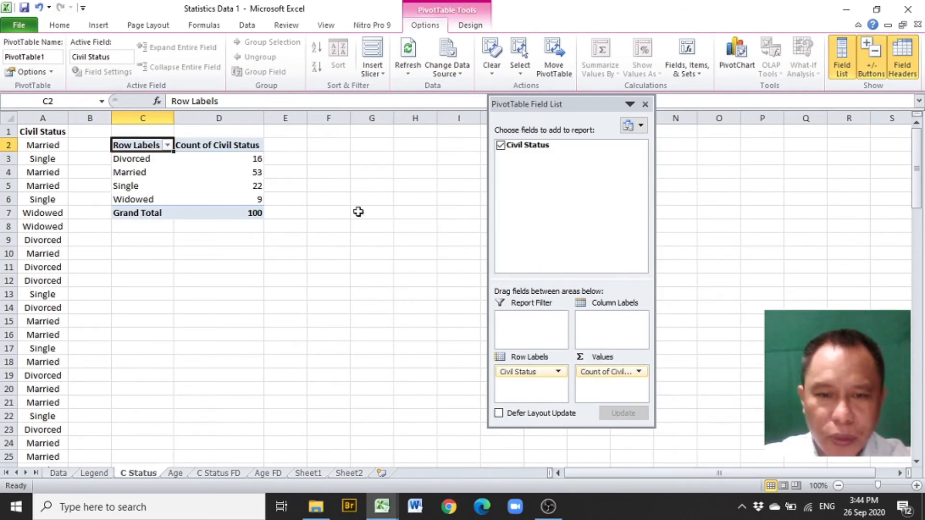
mouse_move(218, 186)
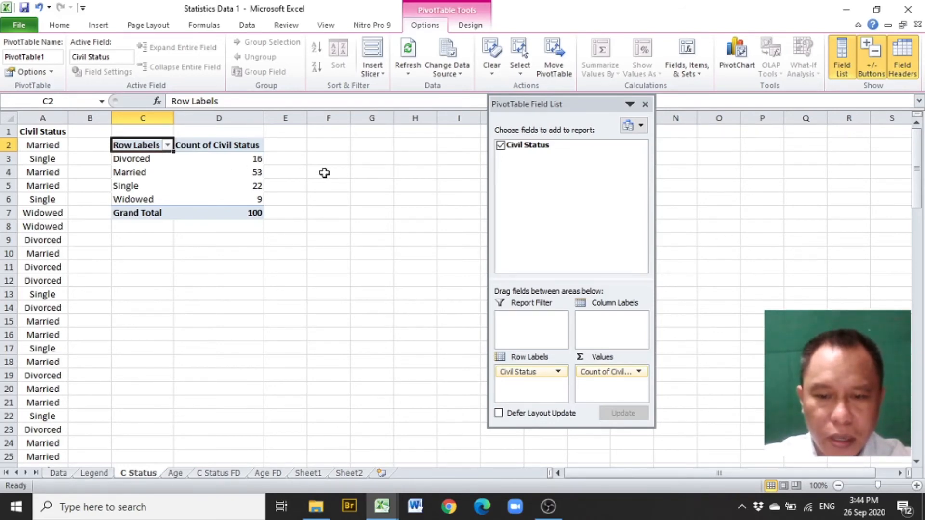
mouse_move(282, 159)
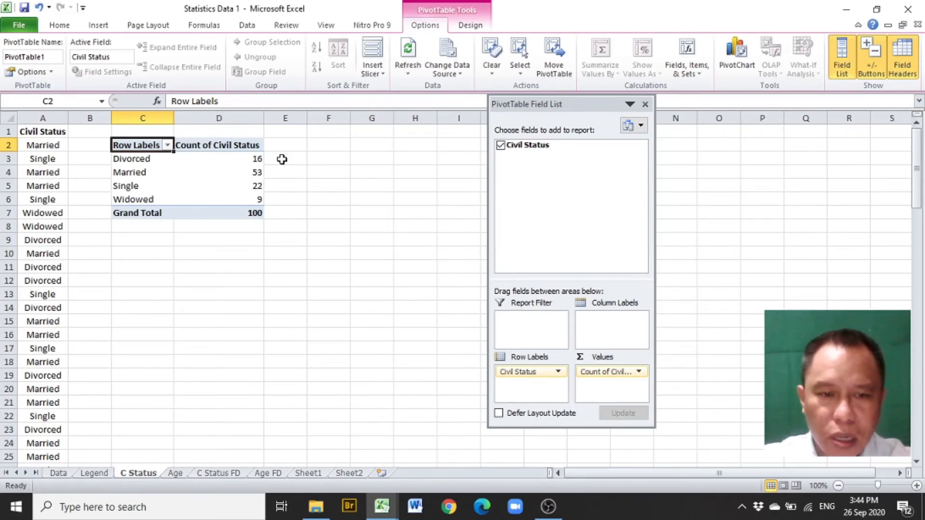
mouse_move(306, 161)
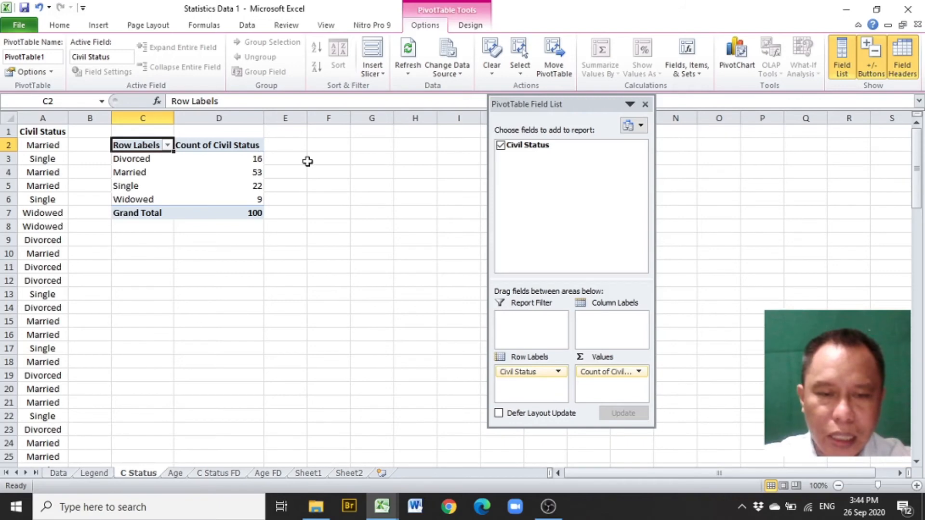
mouse_move(298, 163)
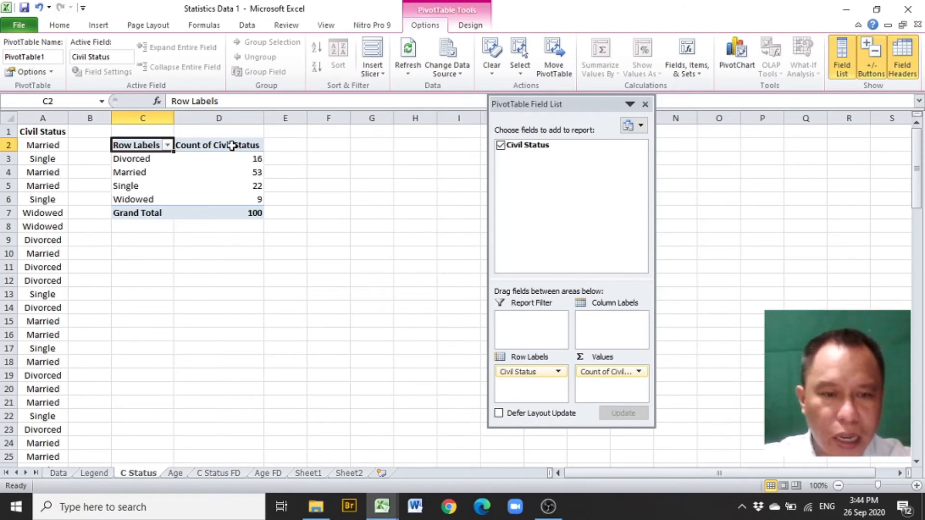
Rename the count header in D2 to 'Frequency'
click(219, 146)
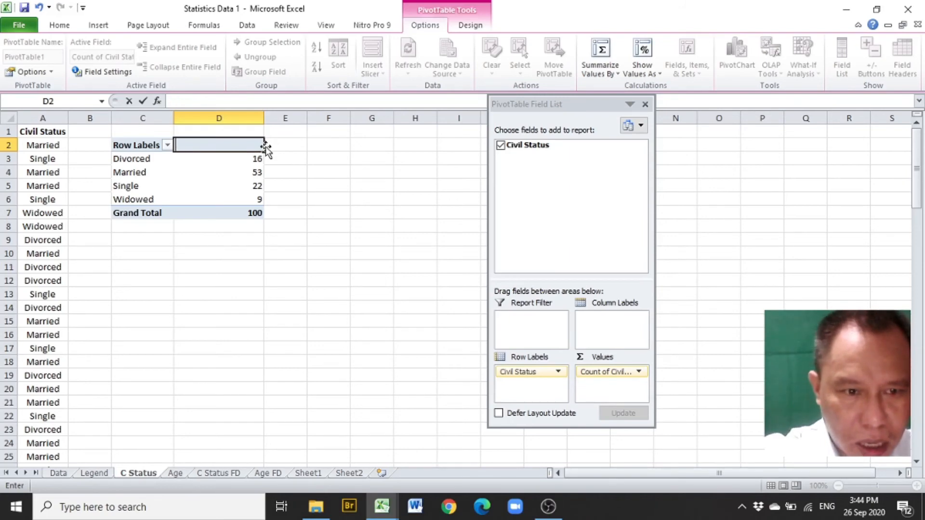
text(Frequenc)
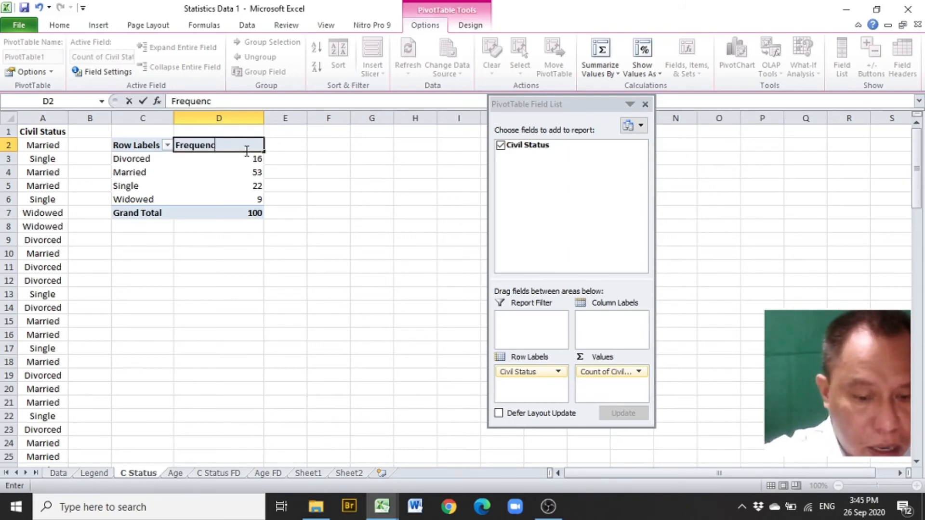
text(y)
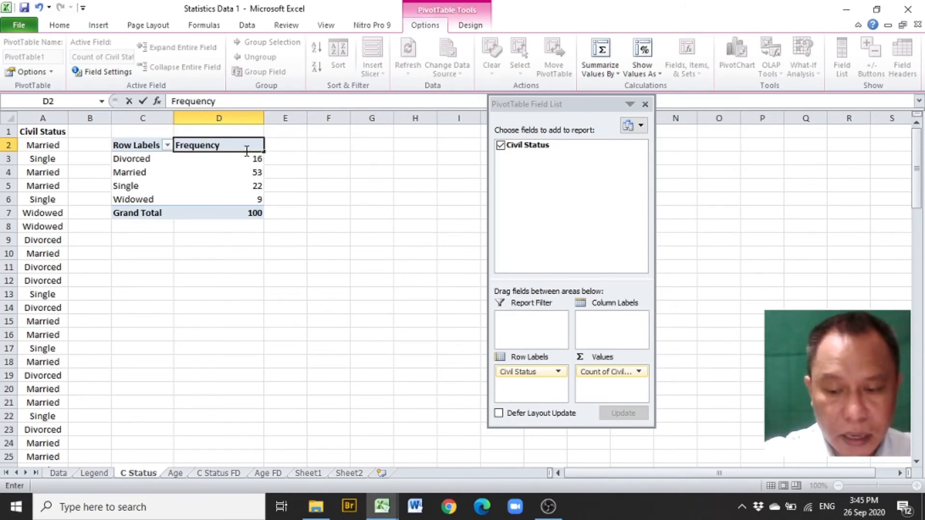
key(Return)
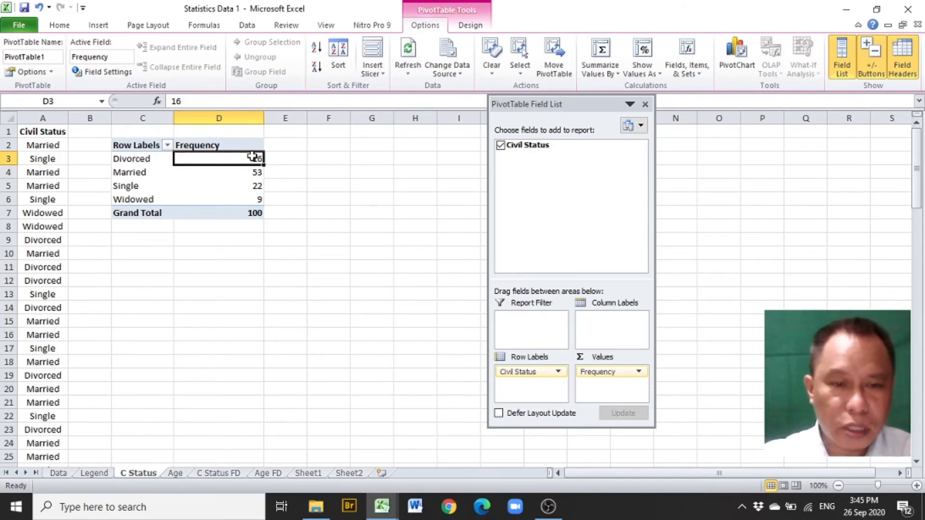
mouse_move(278, 143)
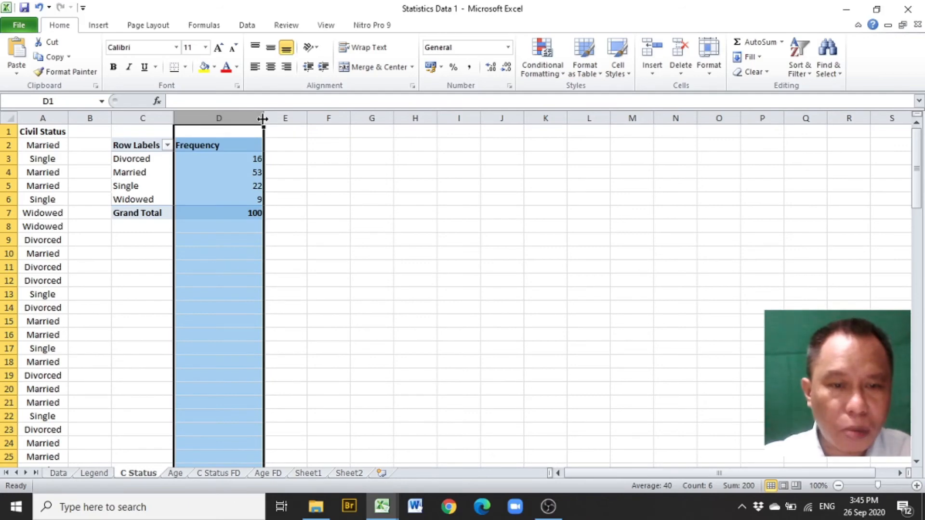
Narrow column D to fit the Frequency header and center its counts
drag(264, 117, 223, 118)
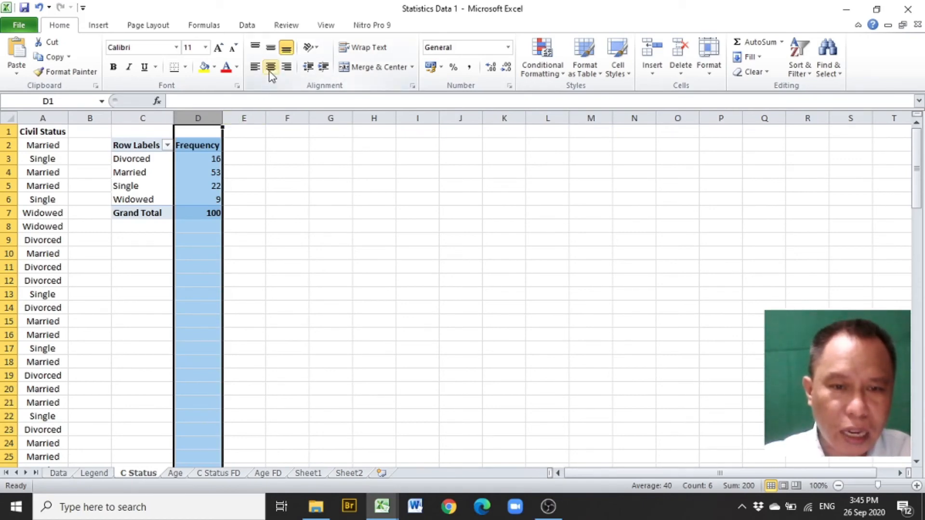
click(270, 67)
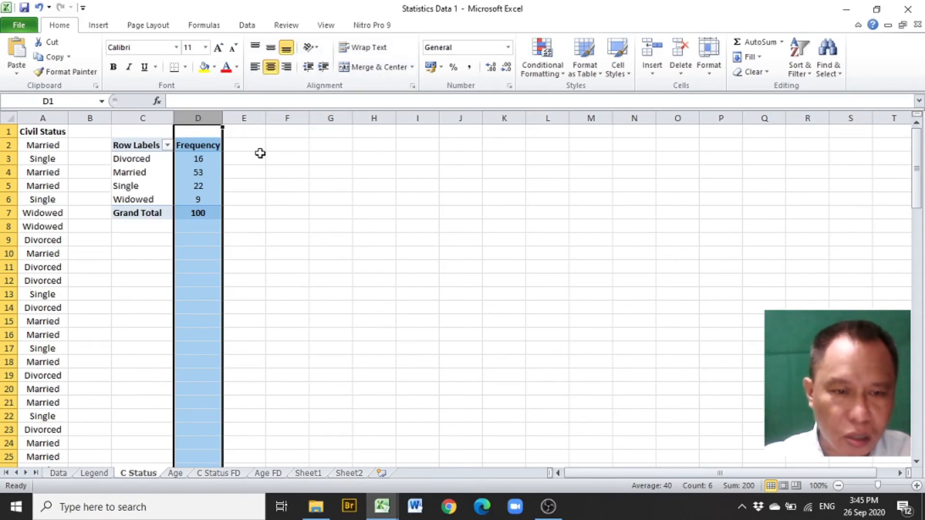
click(244, 158)
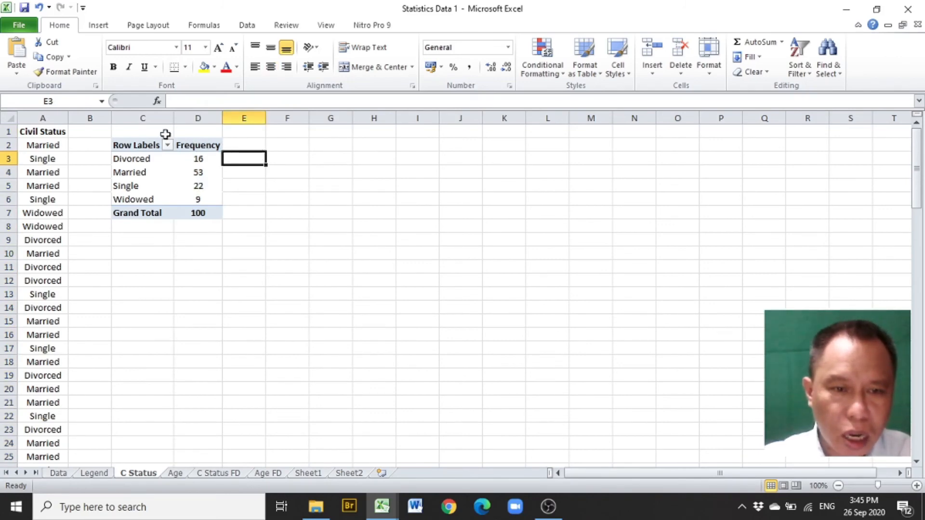
Enter the title 'Civil Status of Respondents' merged and centered across C1:D1
drag(143, 131, 197, 131)
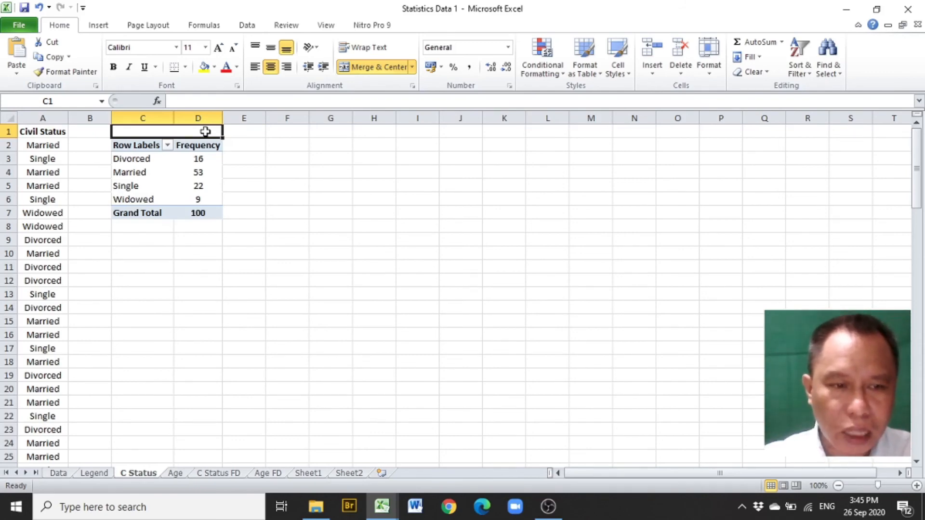
text(c)
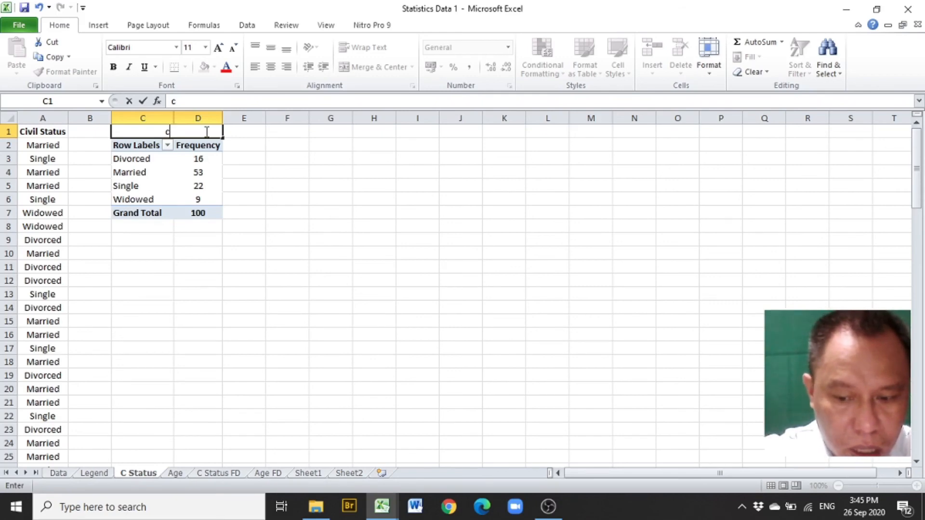
text(iv)
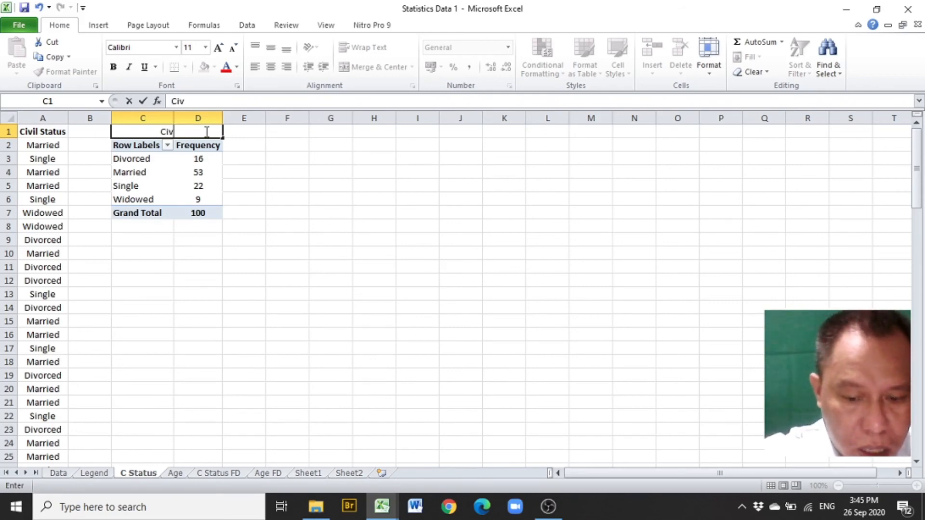
text(il)
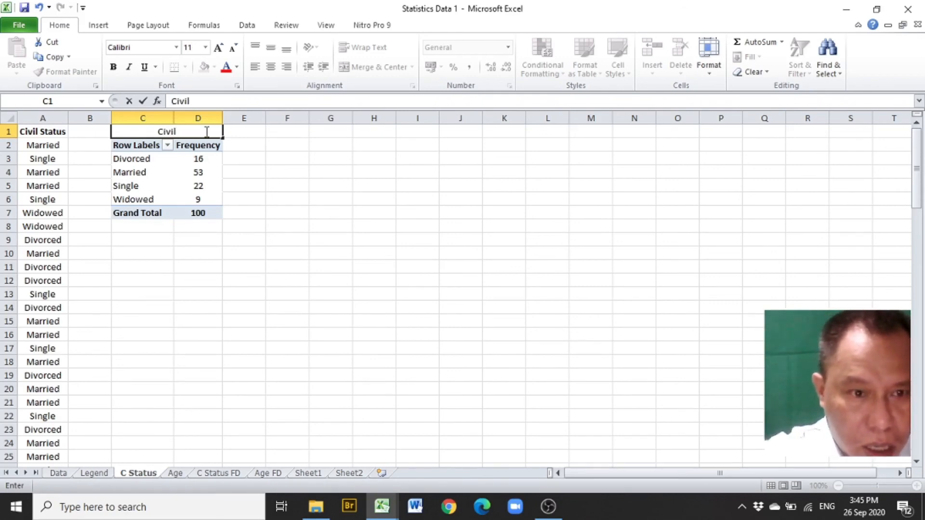
text(Sta)
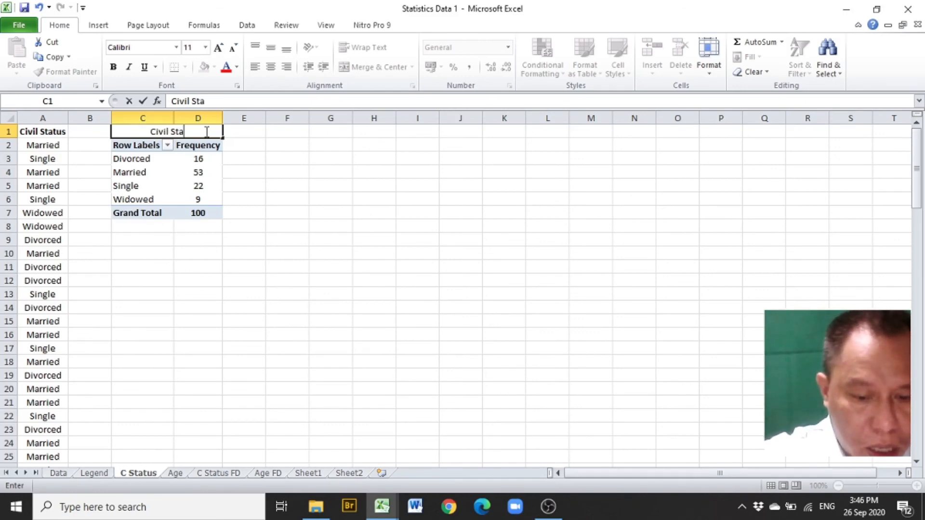
text(tus)
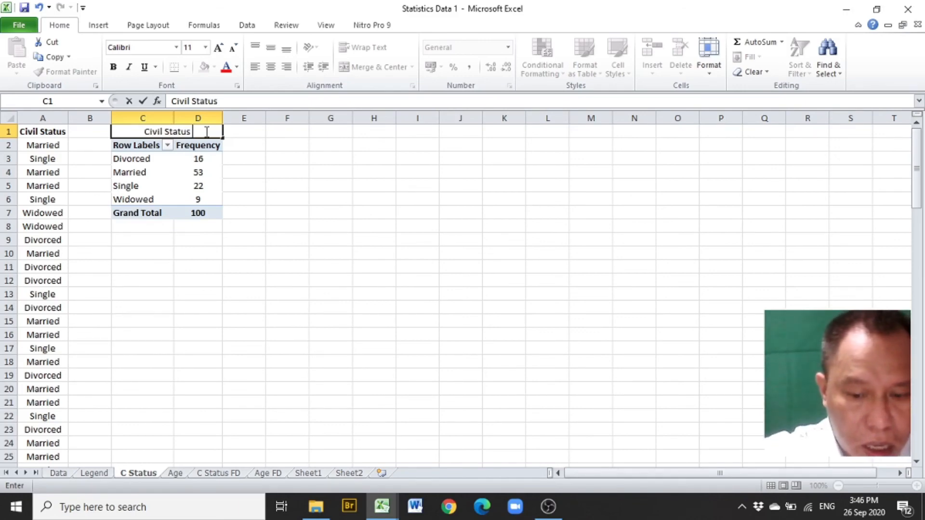
text(of)
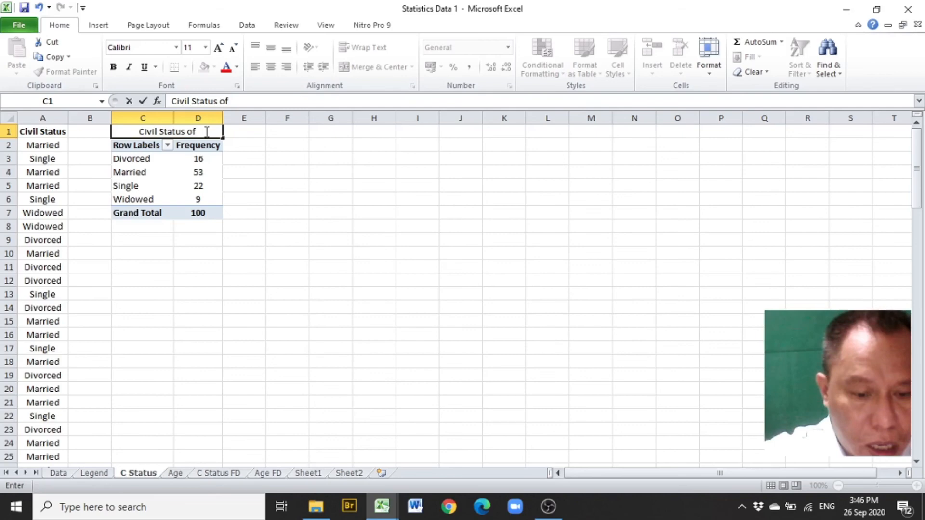
text(Resp)
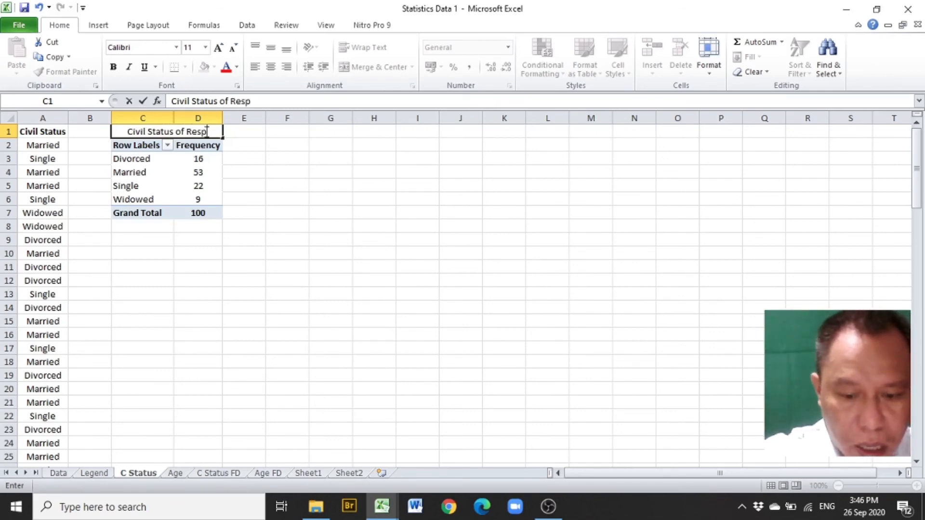
text(ondent)
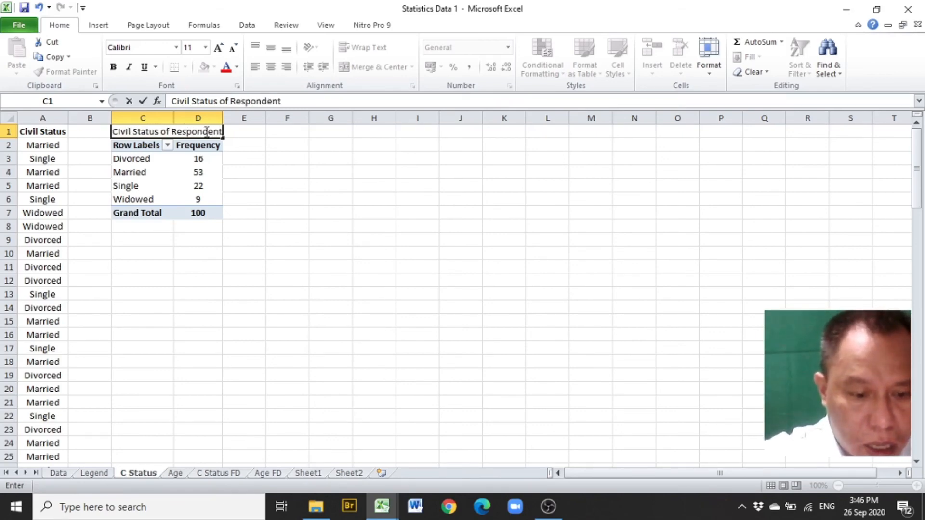
click(136, 146)
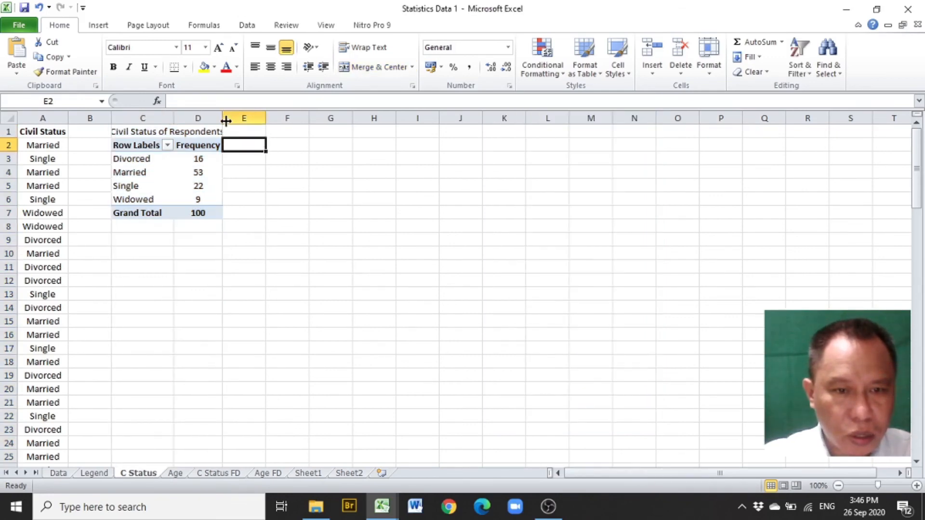
Widen columns C and D so the full title fits across them
drag(223, 121, 183, 122)
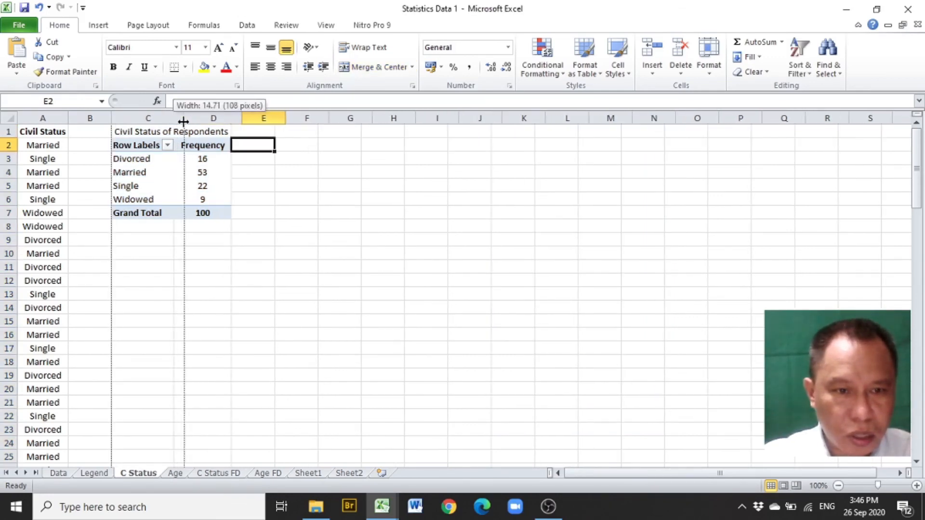
drag(183, 118, 183, 117)
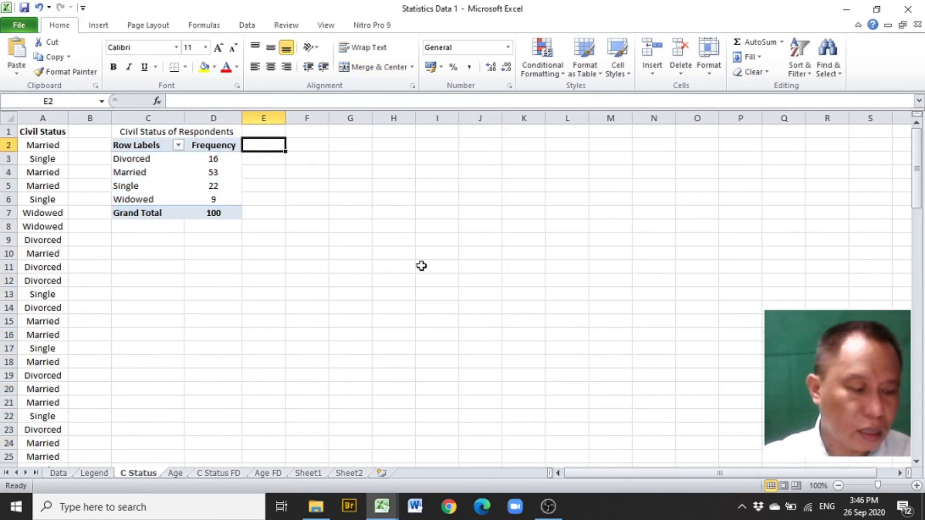